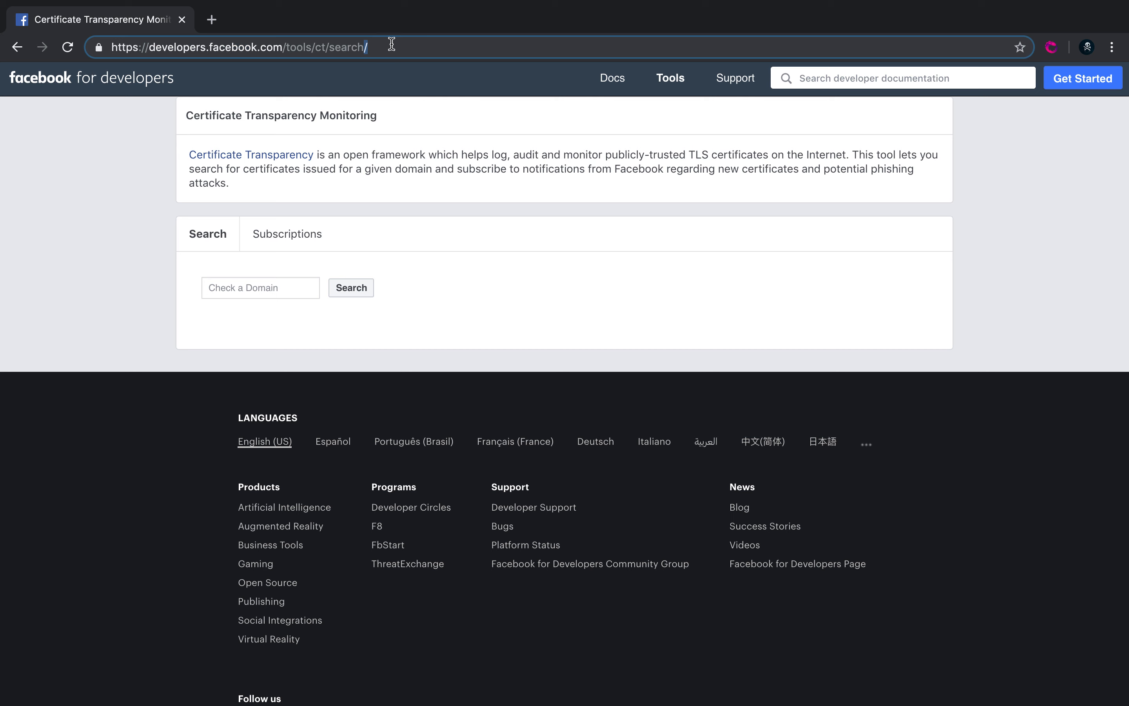
mouse_move(416, 49)
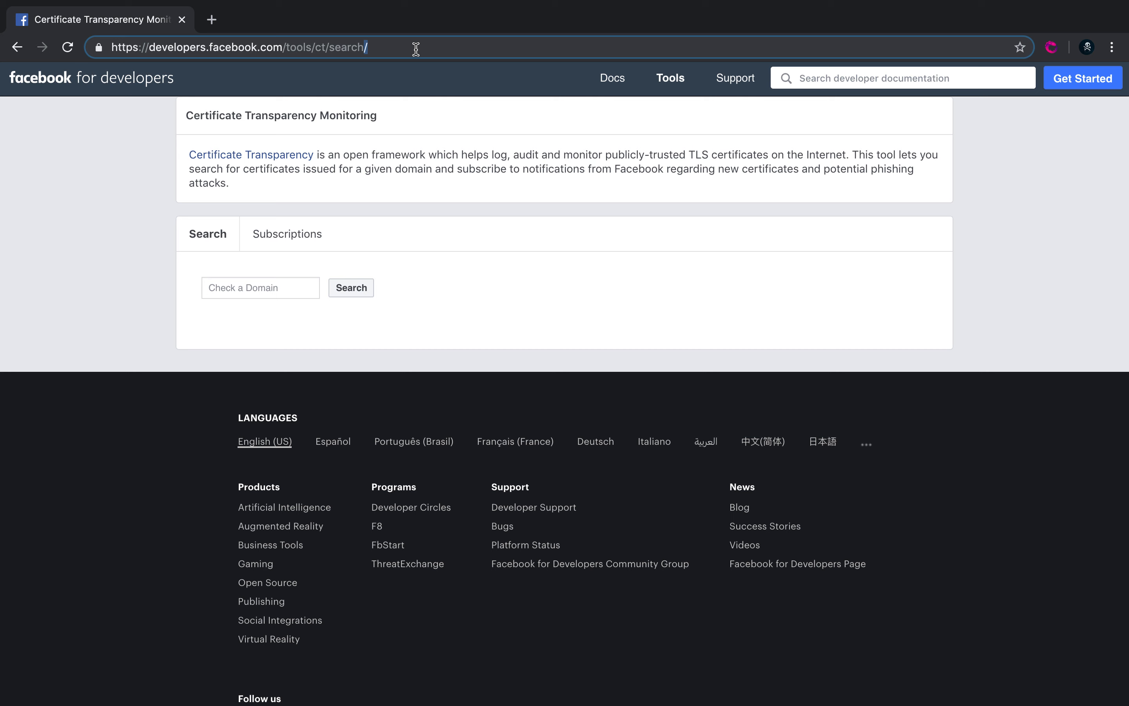
mouse_move(286, 255)
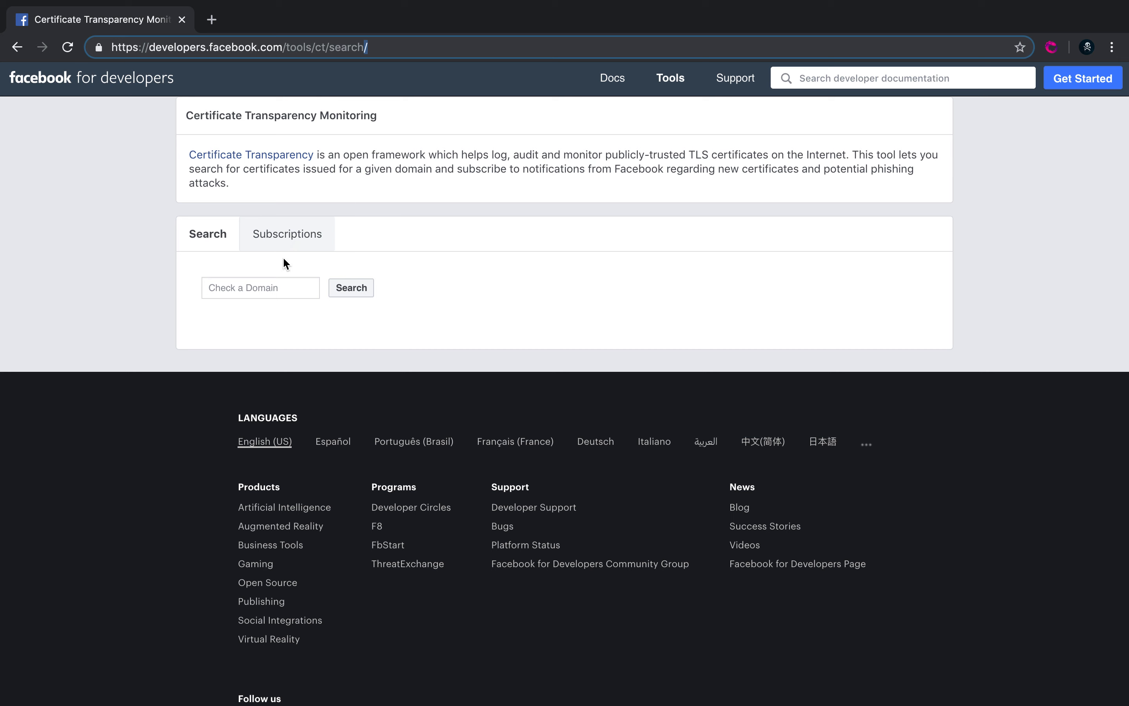
Search the Check a Domain field for uber.com to list its certificates.
left_click(260, 287)
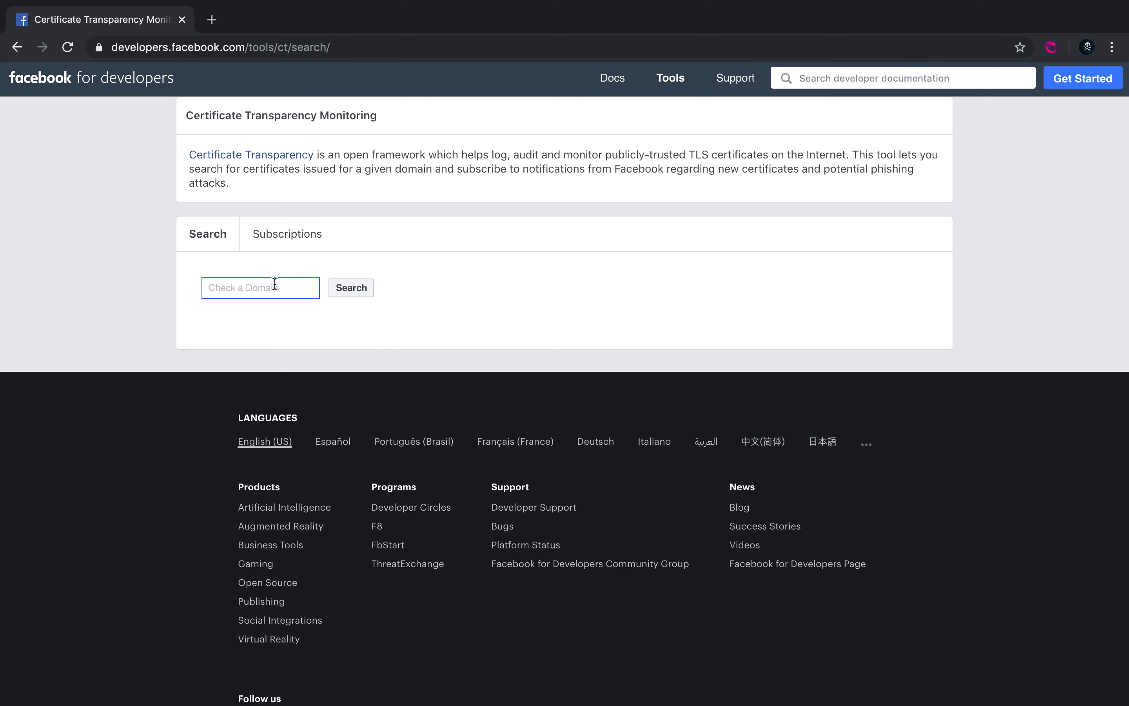
left_click(260, 287)
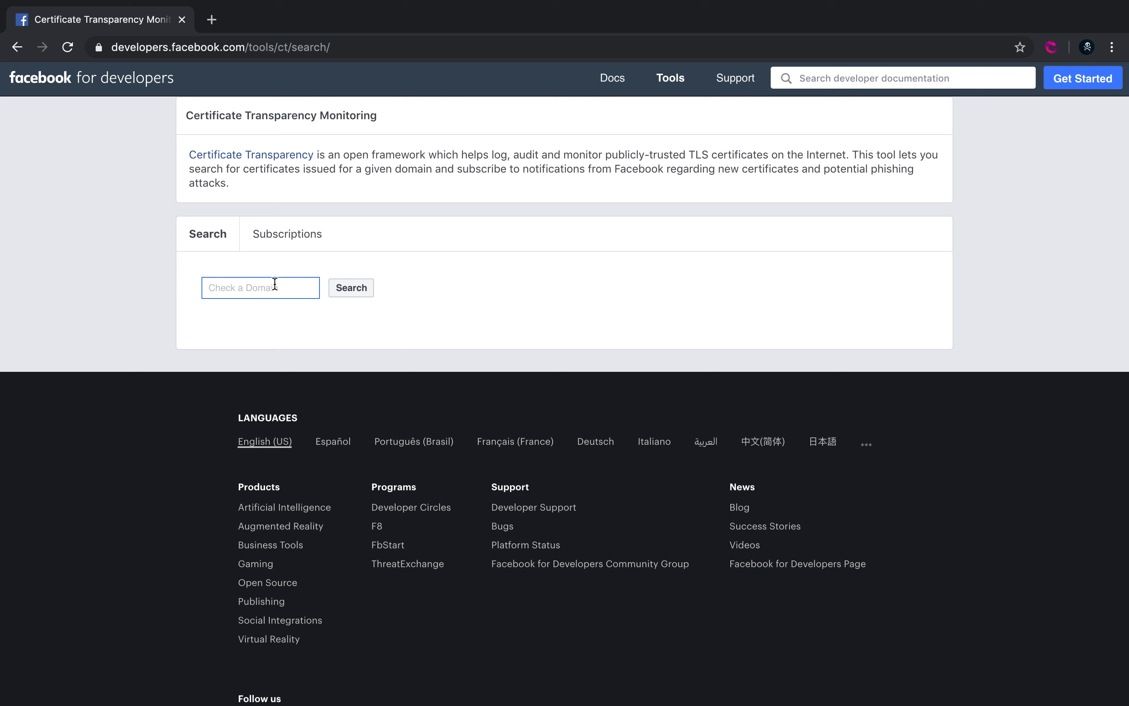
type("uber.com")
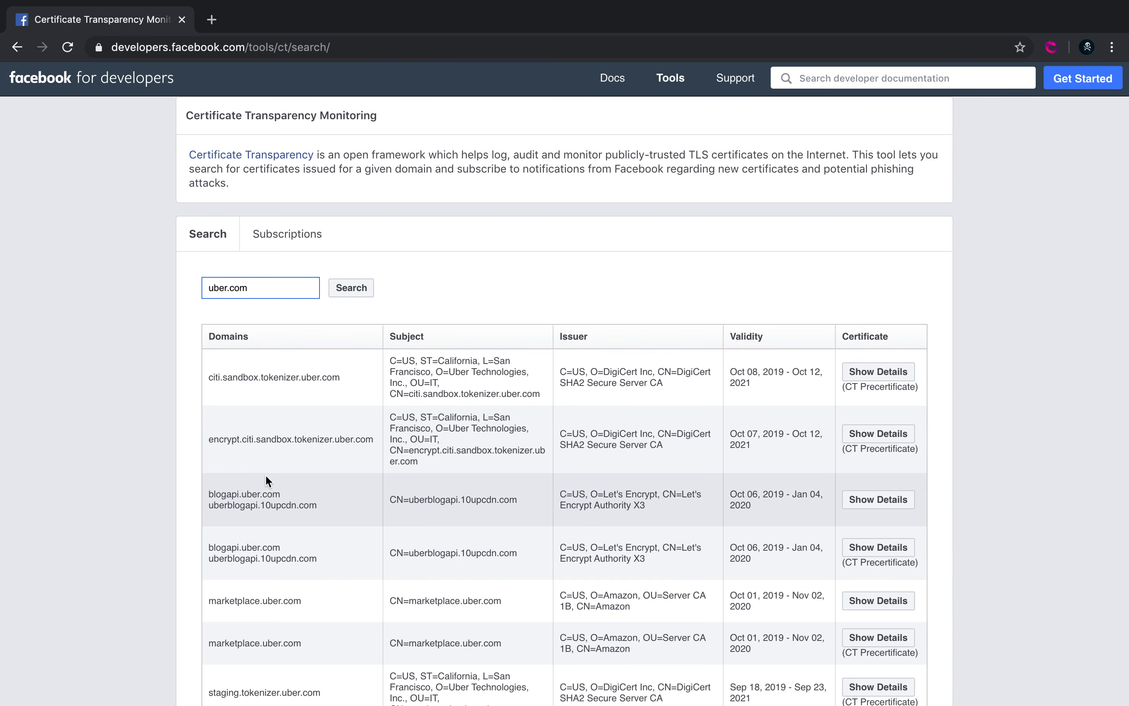
scroll("down", 3)
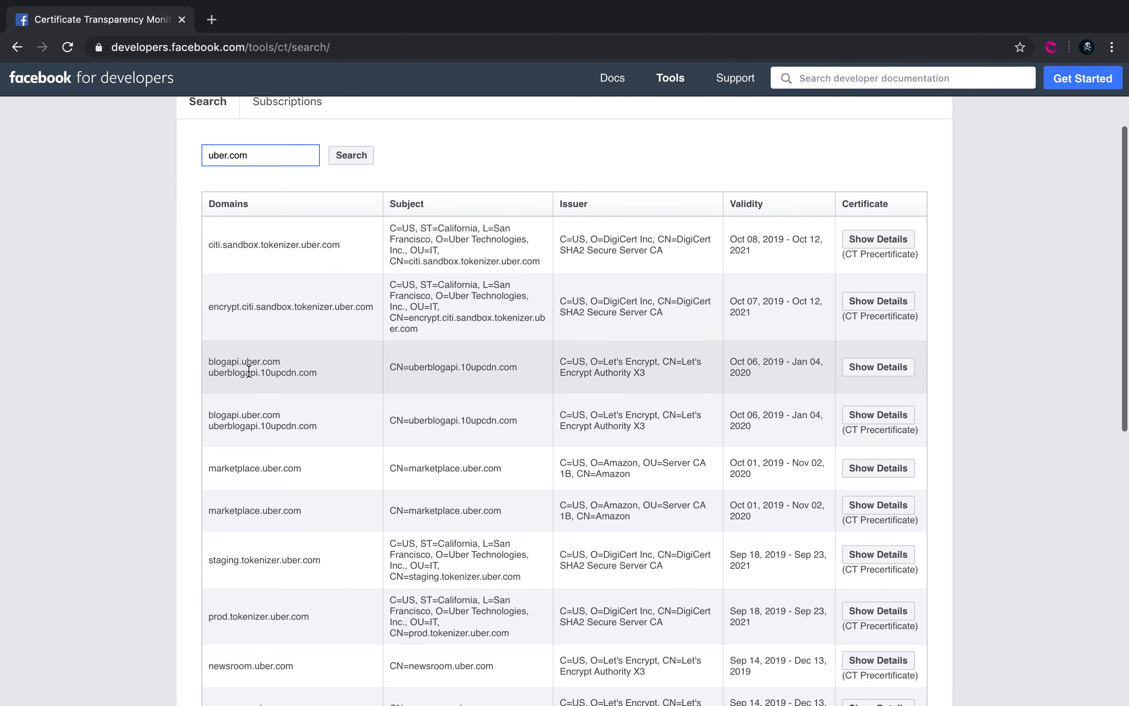
mouse_move(287, 410)
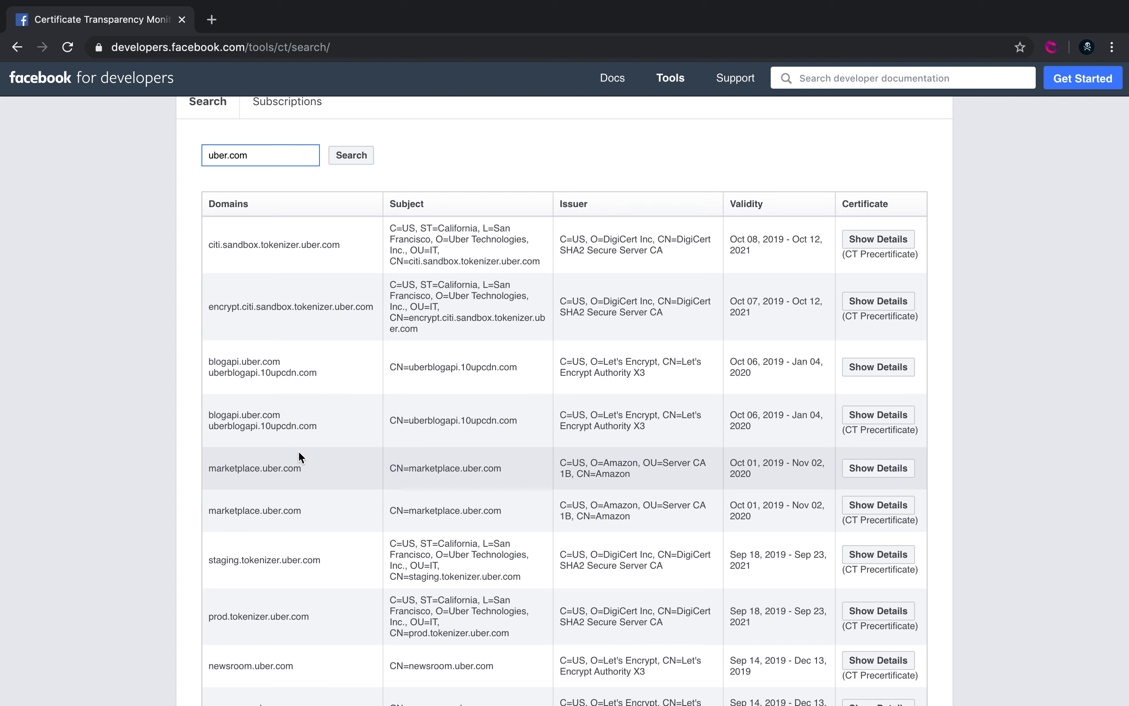
scroll("down", 3)
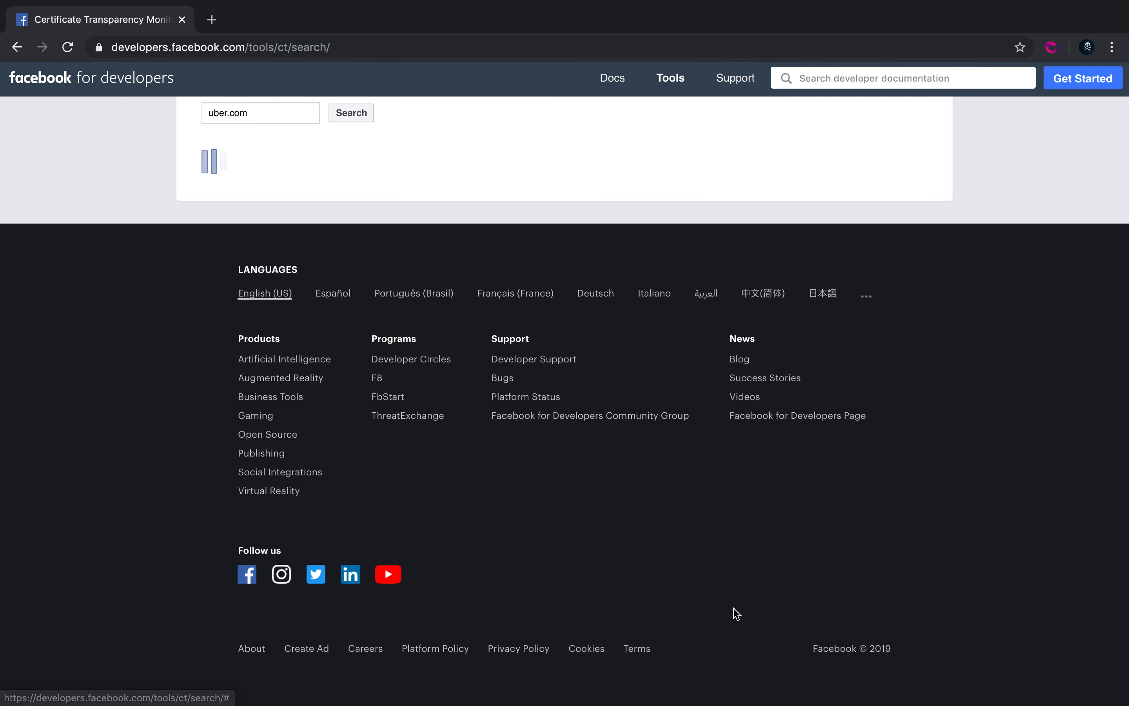
left_click(350, 113)
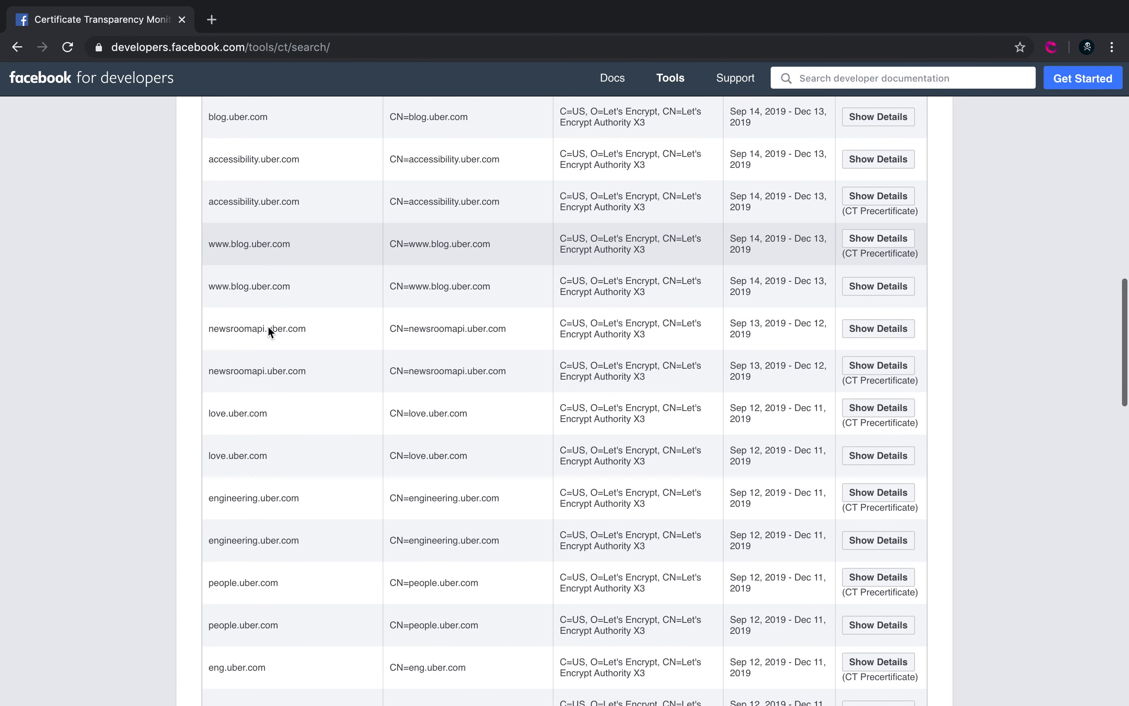
scroll("down", 3)
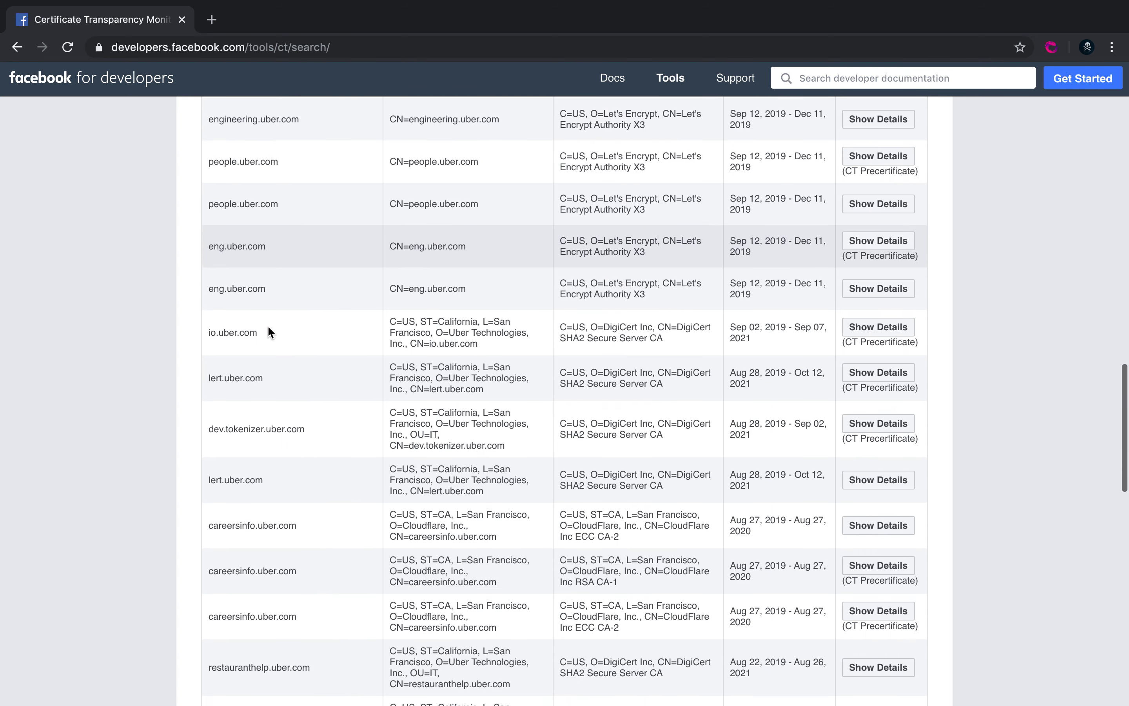
scroll("down", 3)
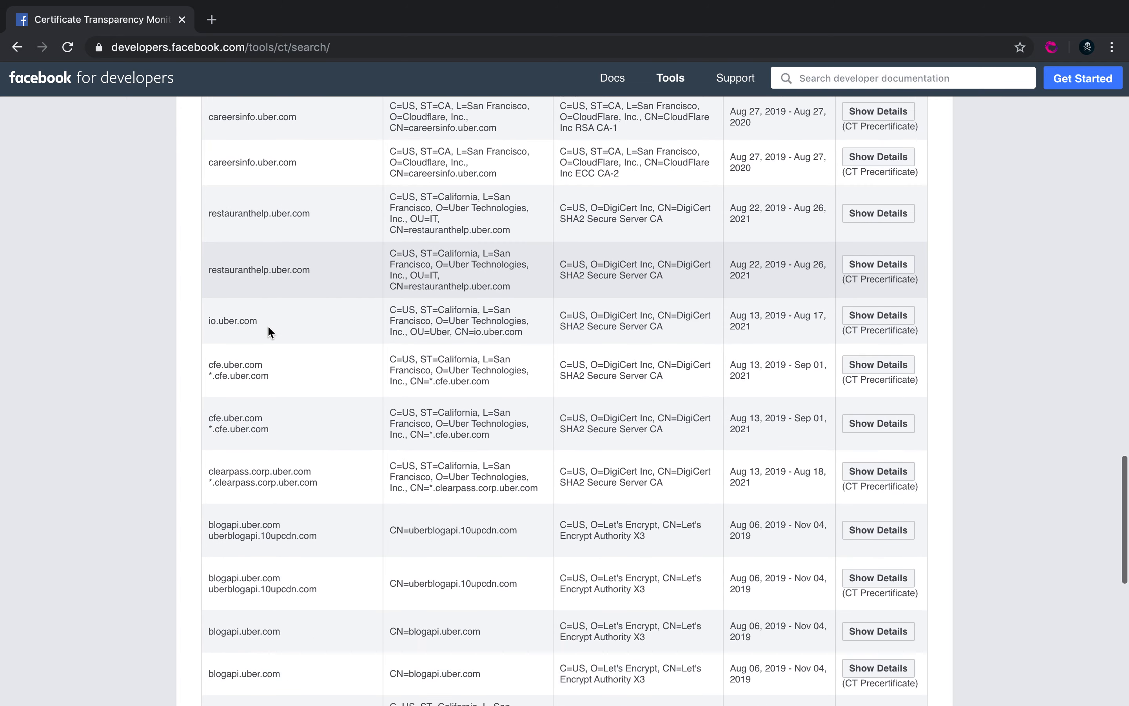
scroll("down", 3)
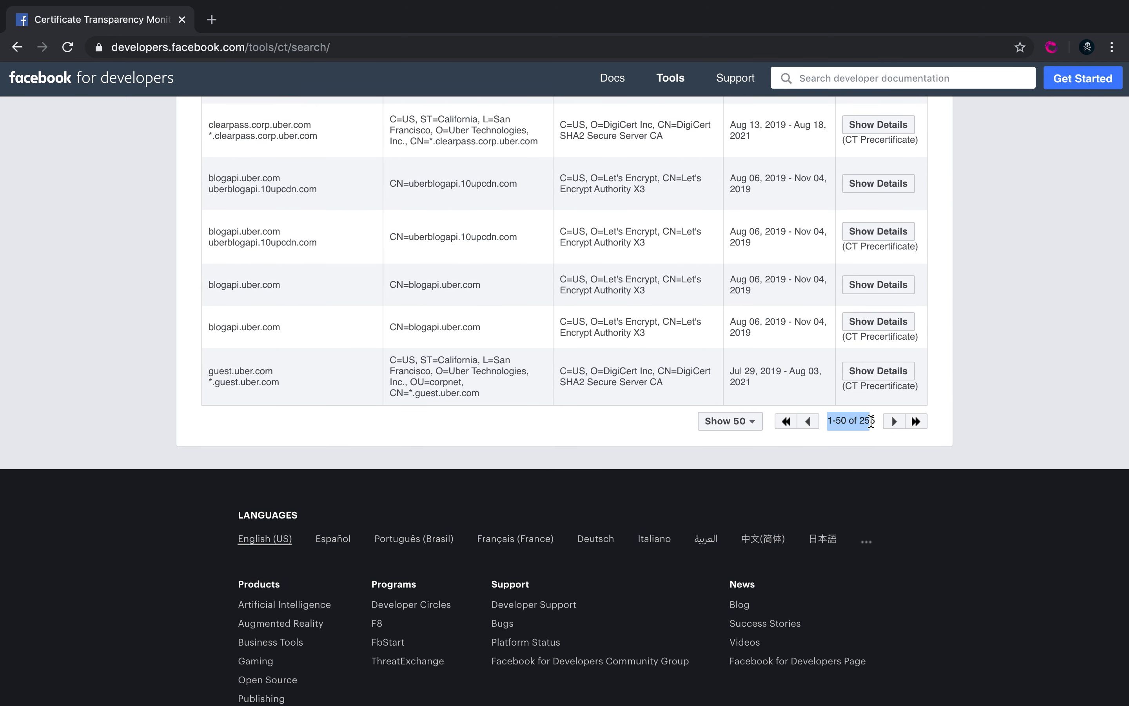
Jump to the last results page showing older late-2016 uber.com certificates.
left_click(915, 421)
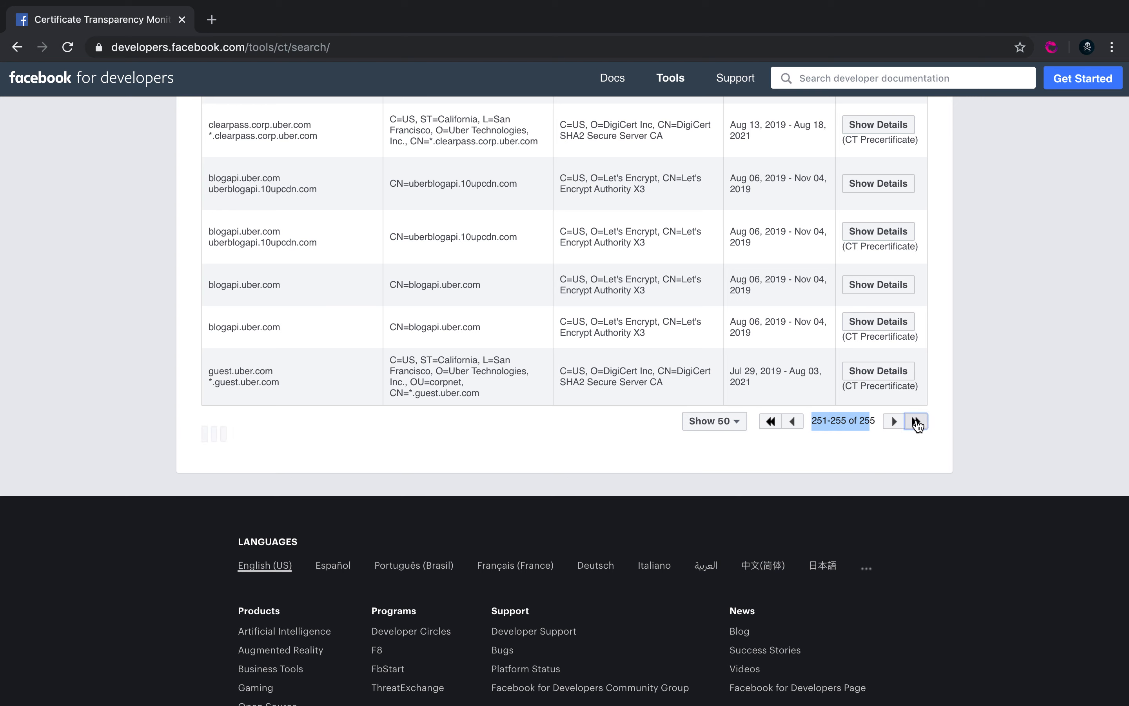
left_click(916, 421)
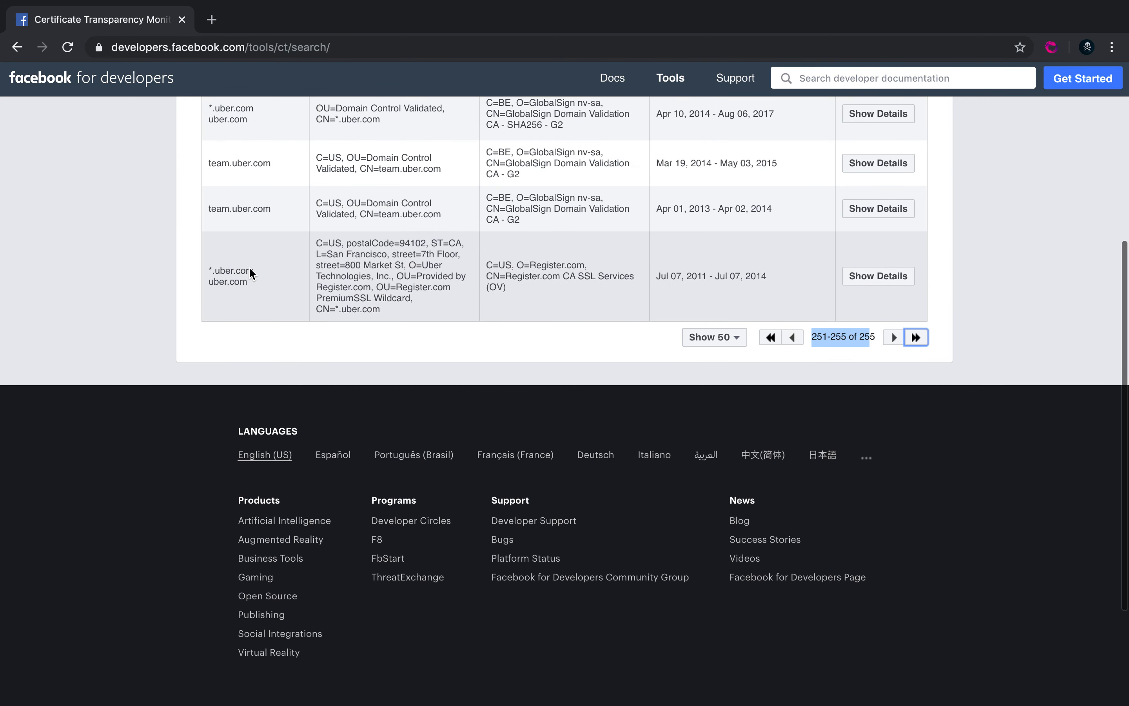
scroll("up", 3)
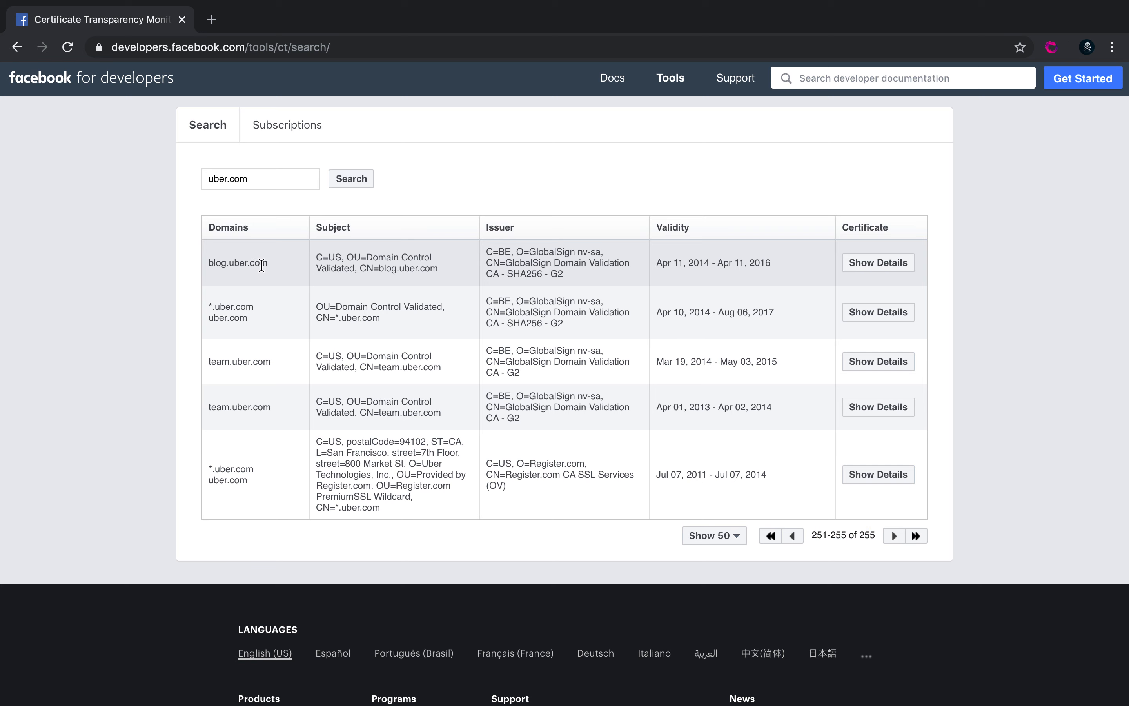
double_click(239, 262)
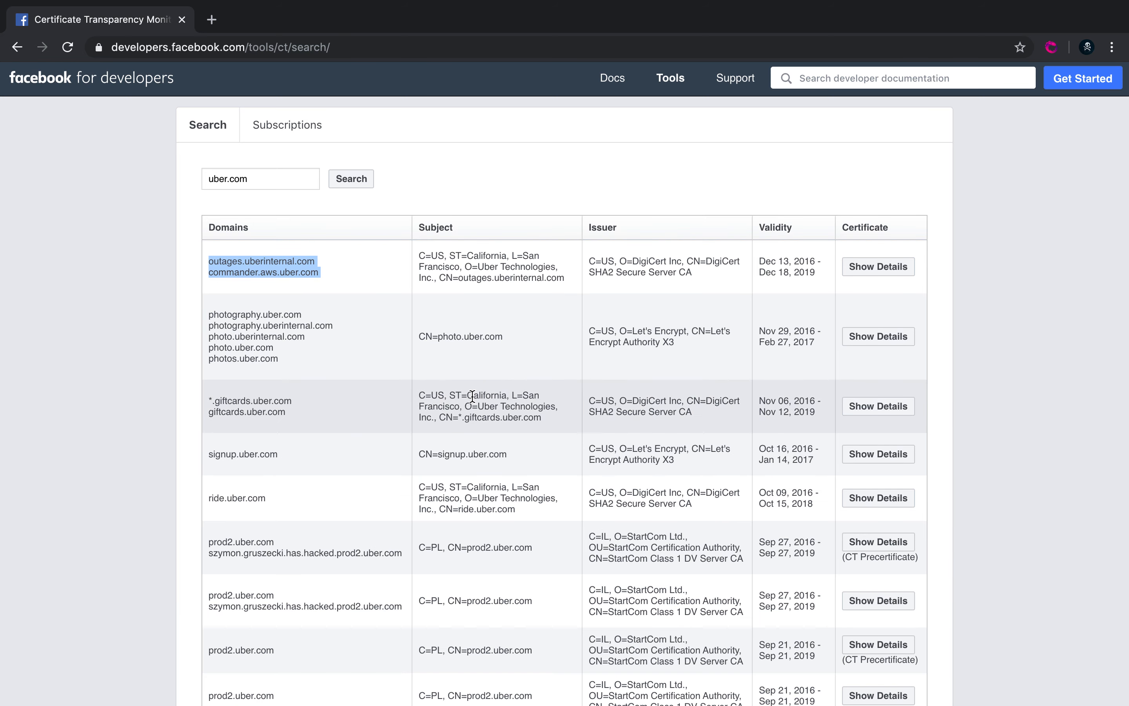
scroll("down", 3)
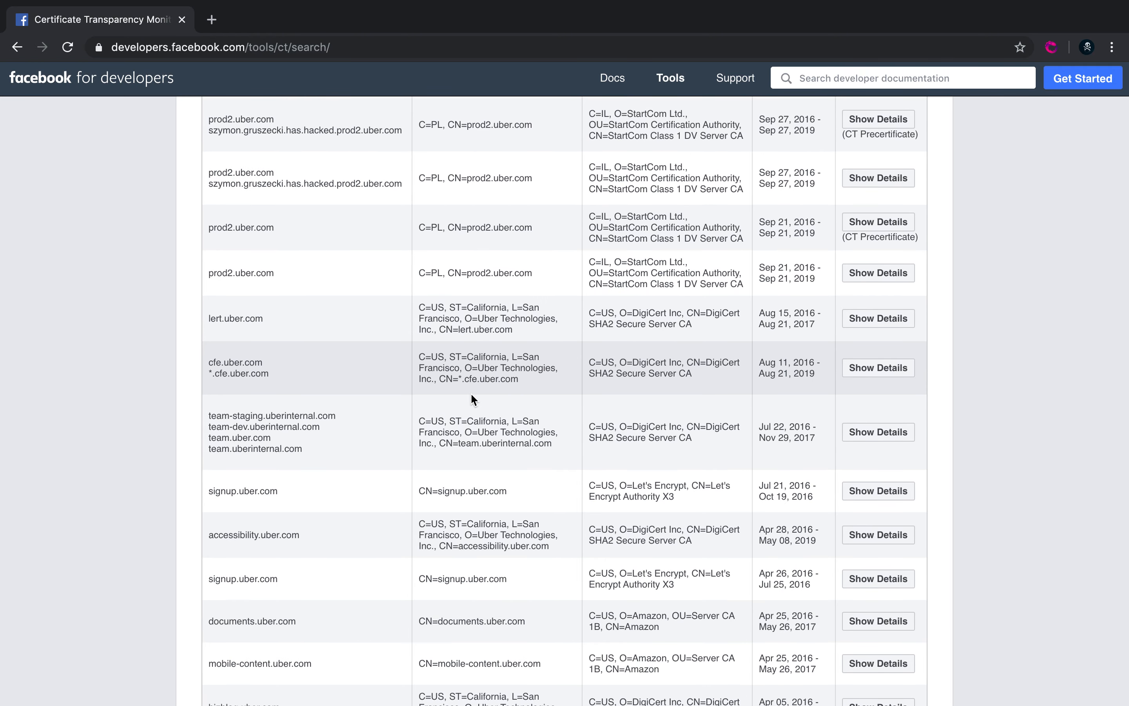
mouse_move(322, 395)
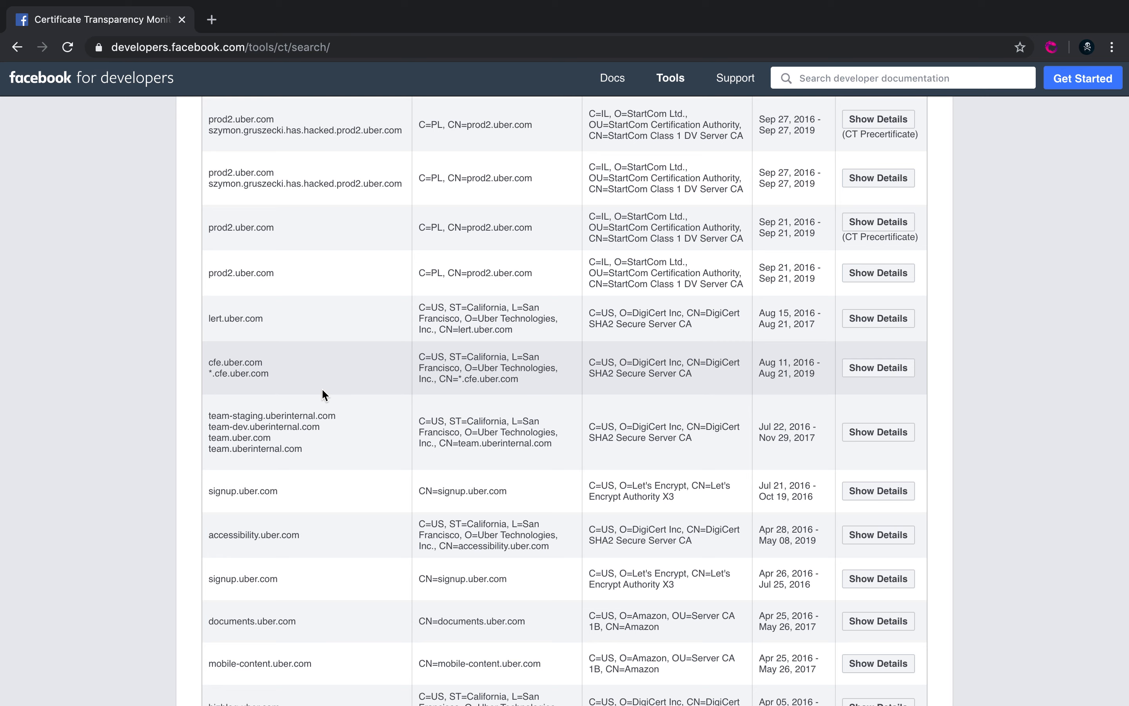
scroll("down", 3)
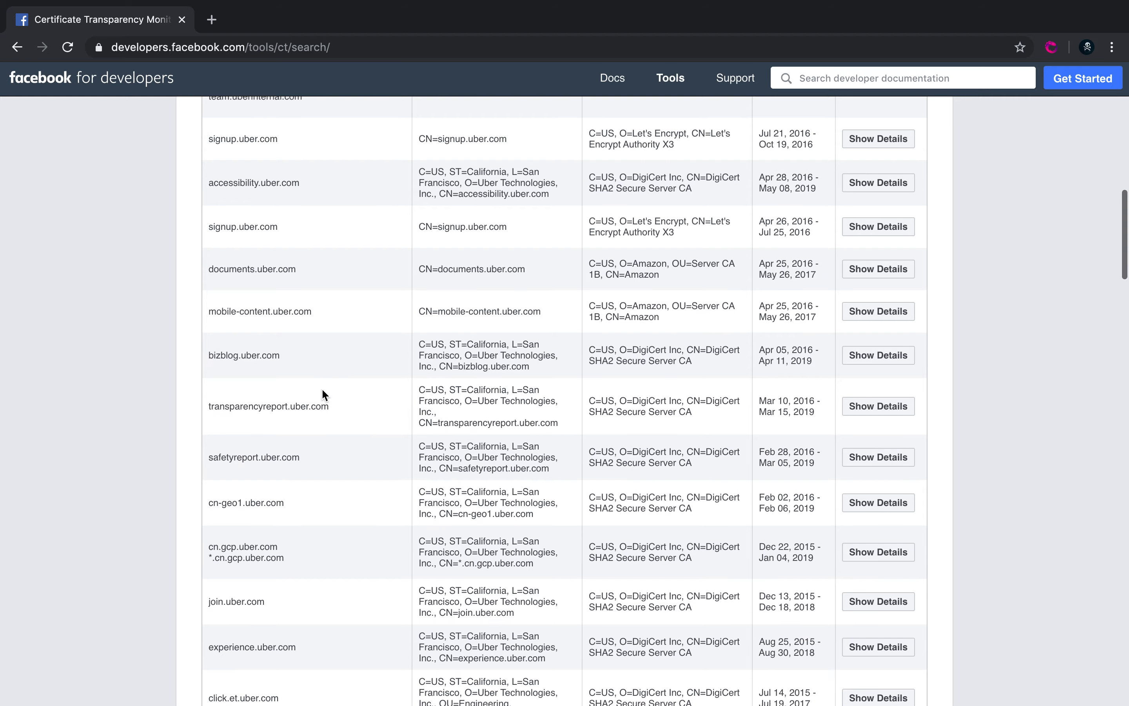
scroll("down", 3)
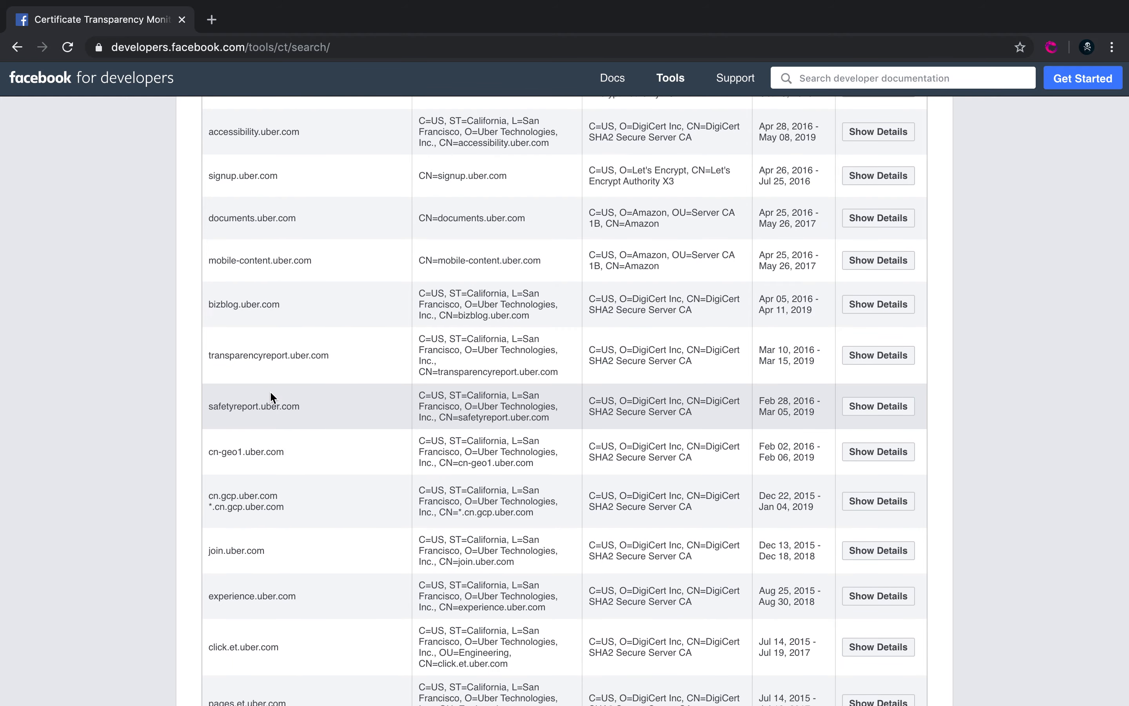
mouse_move(295, 410)
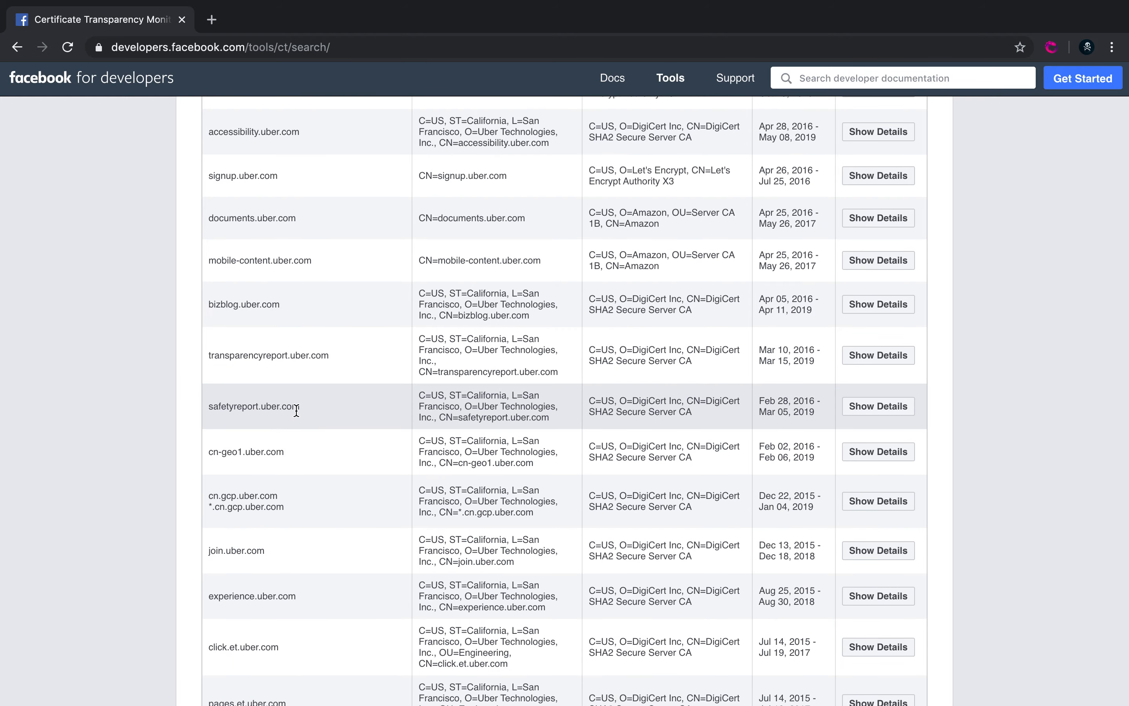